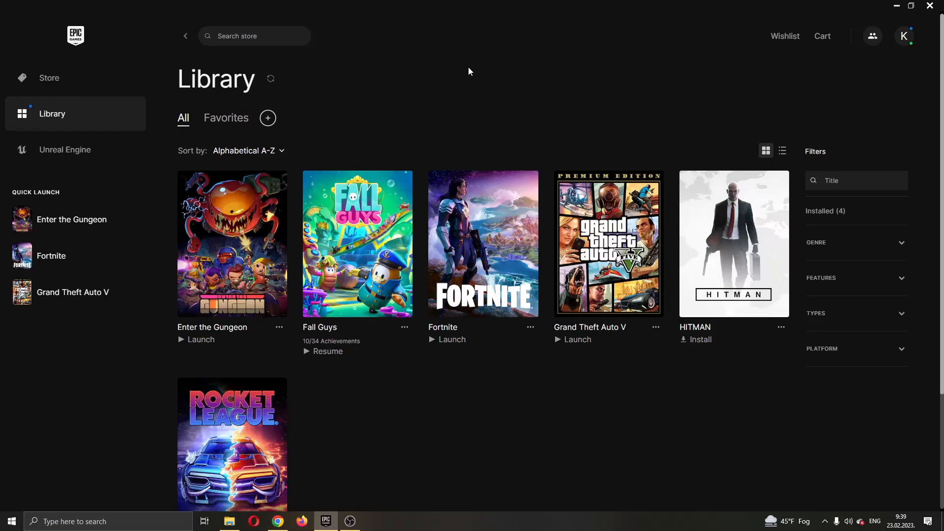
{"action": "mouse_move", "coordinate": [464, 89]}
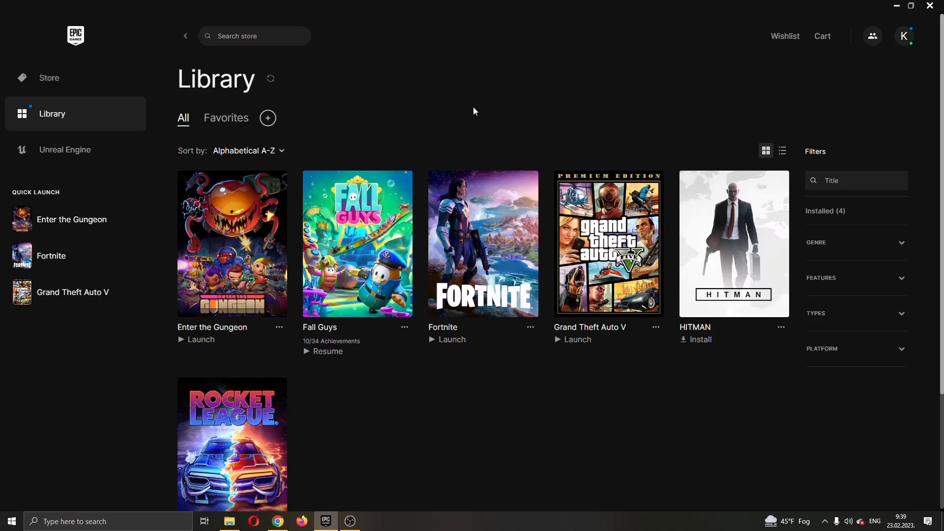
{"action": "mouse_move", "coordinate": [482, 109]}
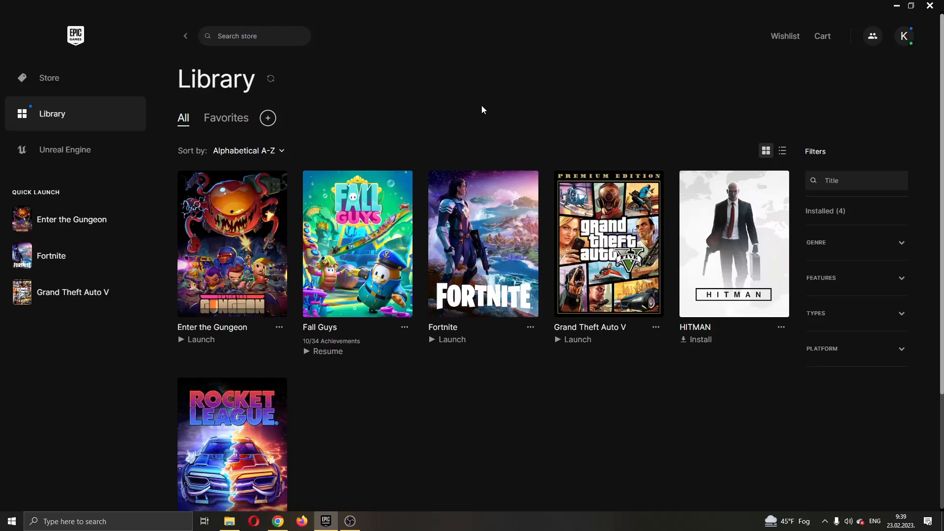
{"action": "mouse_move", "coordinate": [485, 109]}
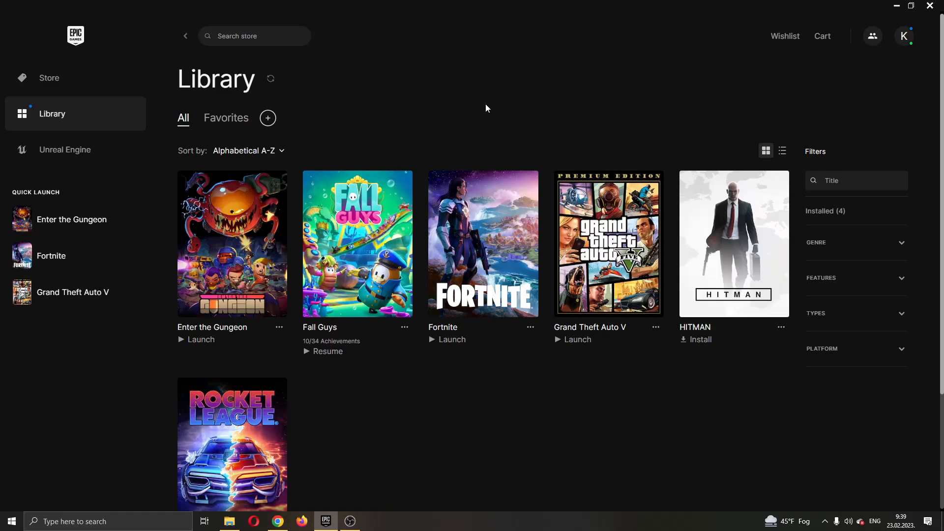
{"action": "mouse_move", "coordinate": [542, 86]}
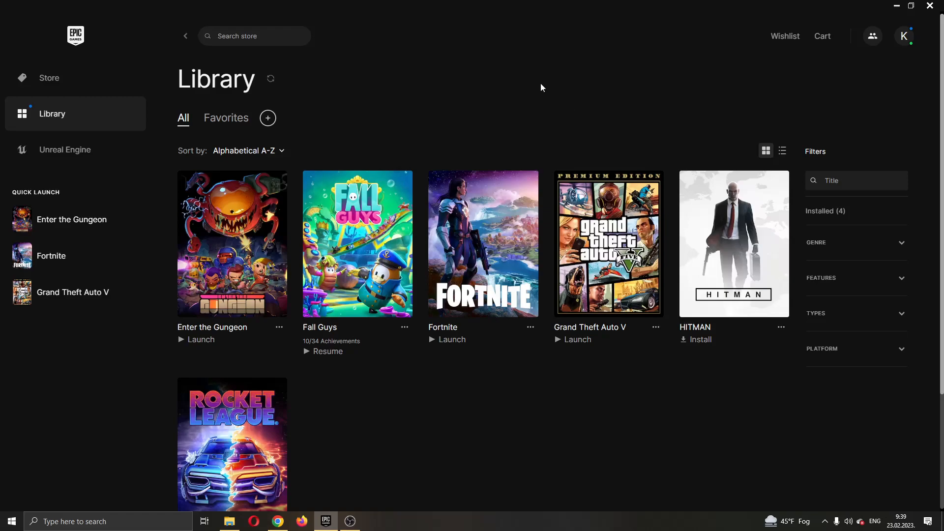
{"action": "mouse_move", "coordinate": [563, 107]}
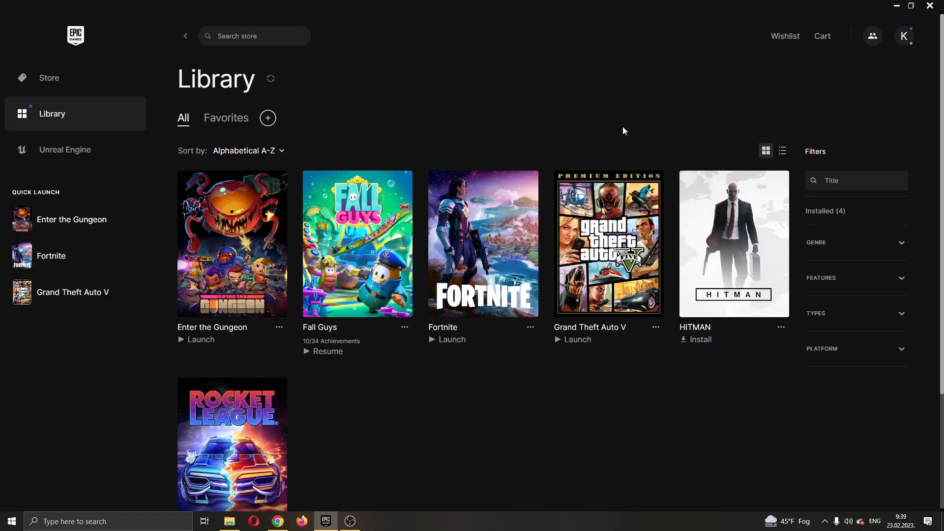
{"action": "mouse_move", "coordinate": [614, 92]}
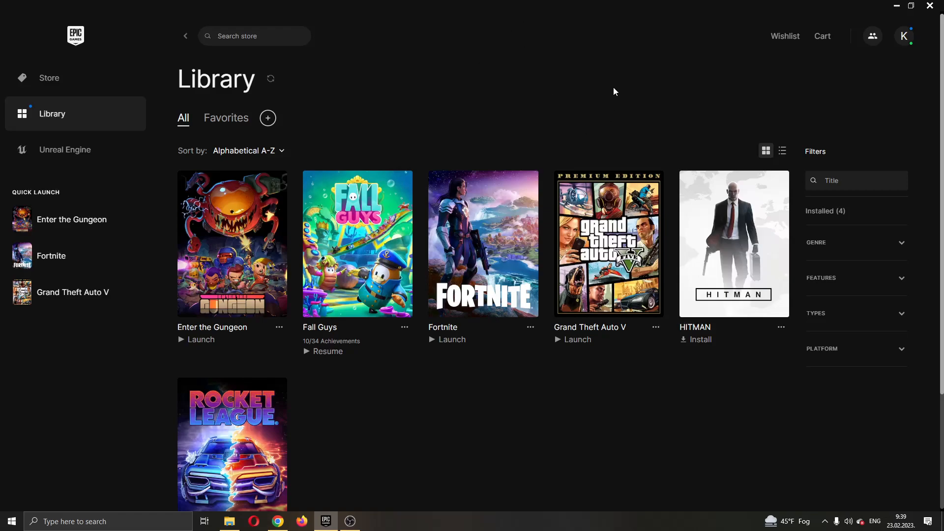
{"action": "mouse_move", "coordinate": [384, 132]}
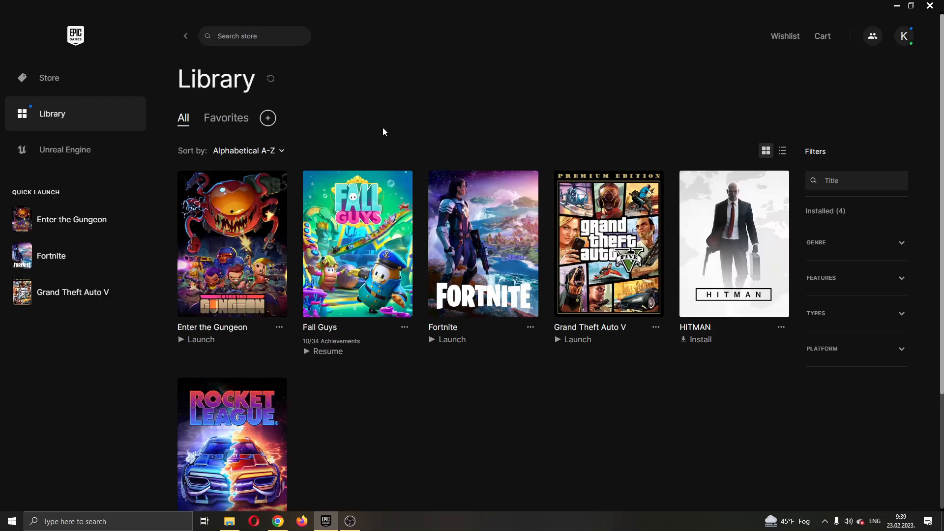
{"action": "mouse_move", "coordinate": [70, 20]}
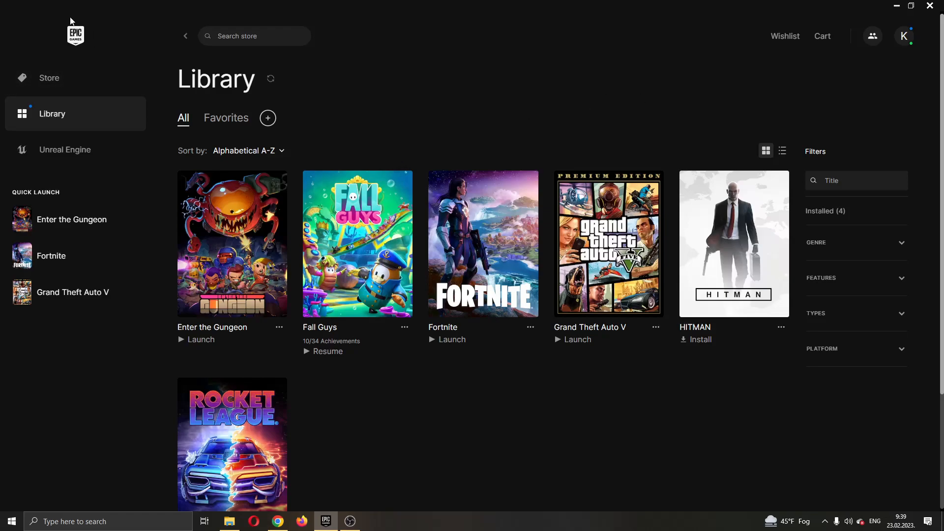
{"action": "mouse_move", "coordinate": [311, 89]}
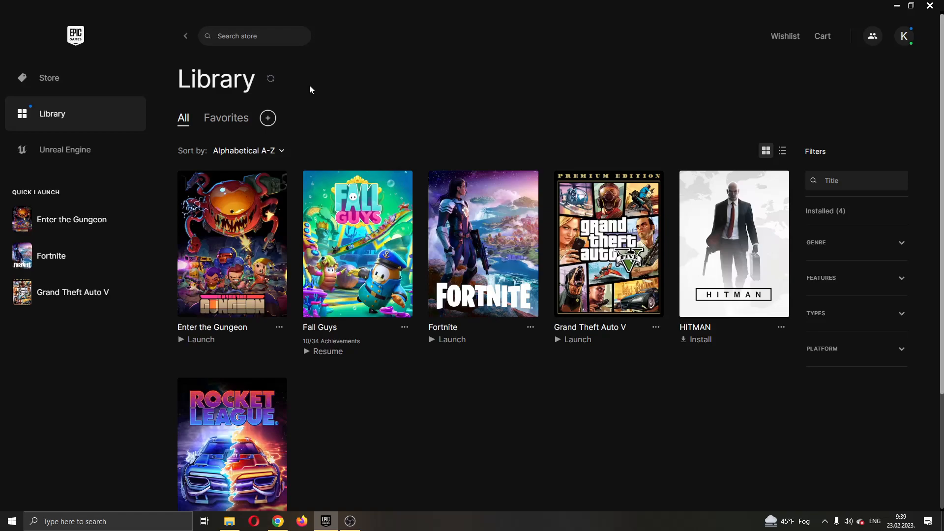
{"action": "mouse_move", "coordinate": [340, 99]}
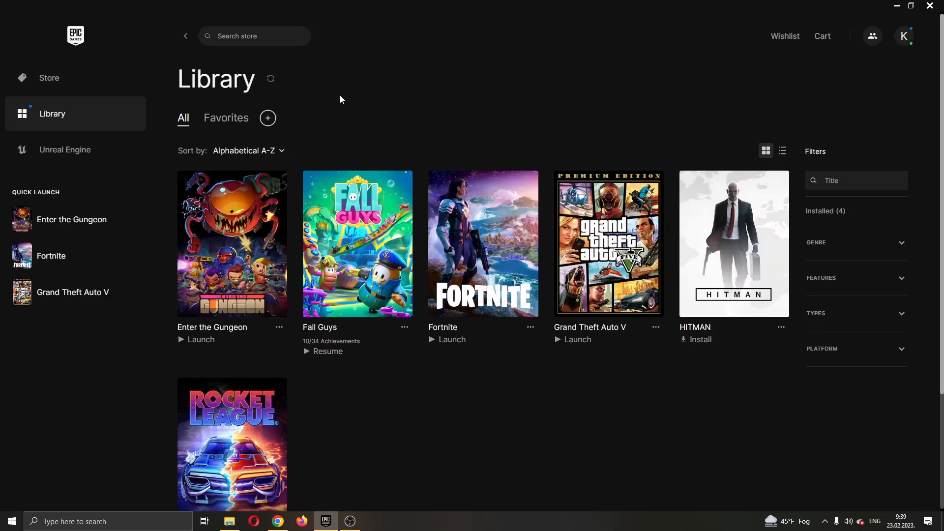
{"action": "mouse_move", "coordinate": [237, 22]}
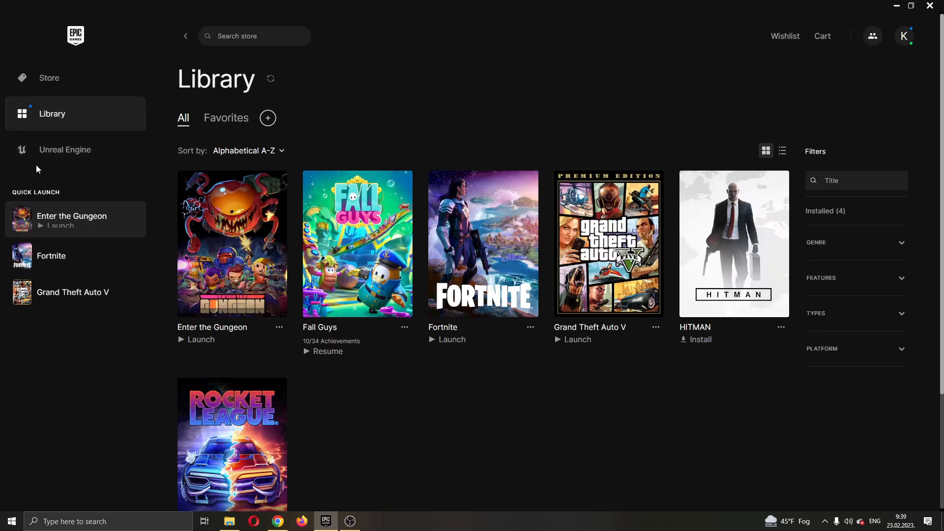
{"action": "mouse_move", "coordinate": [446, 227]}
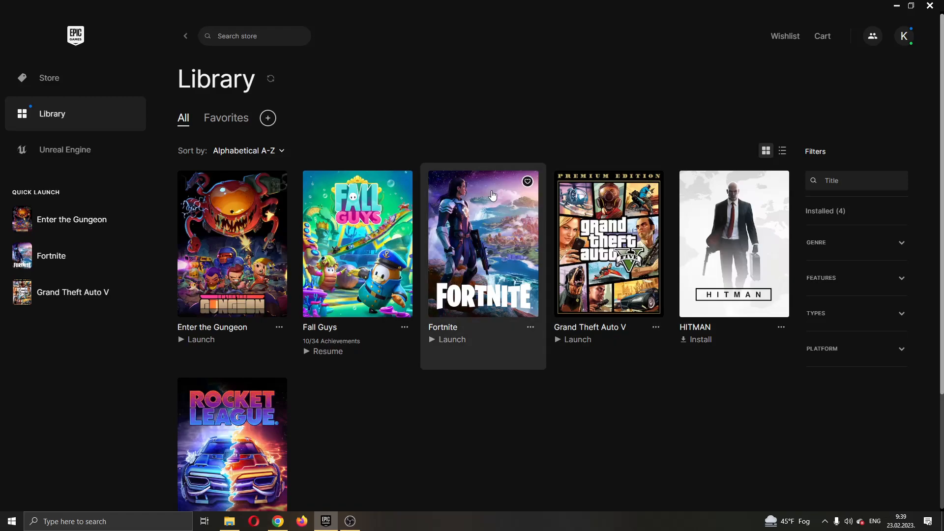
{"action": "mouse_move", "coordinate": [512, 96]}
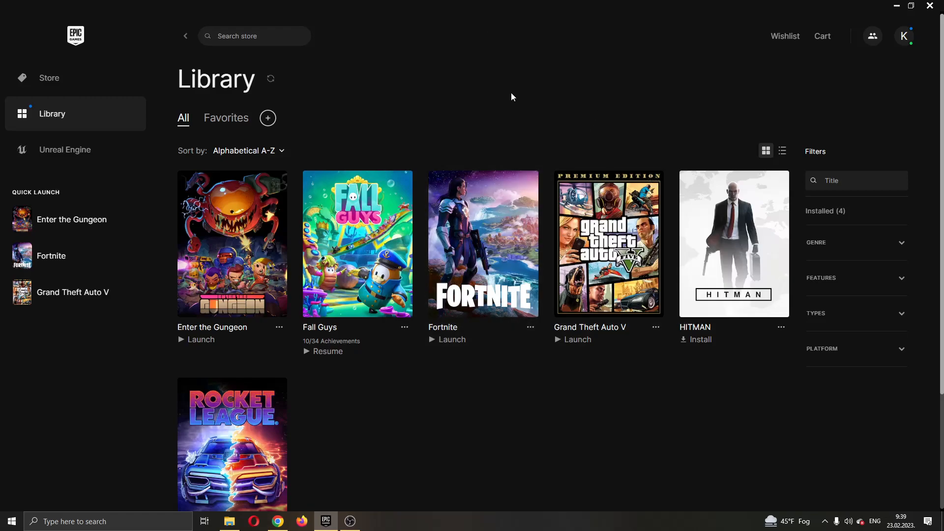
{"action": "mouse_move", "coordinate": [561, 74]}
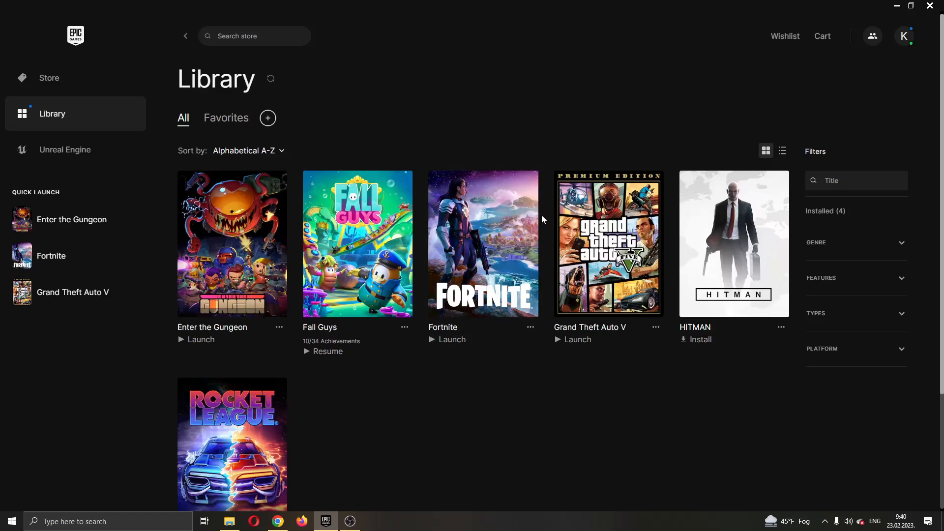
{"action": "mouse_move", "coordinate": [860, 88]}
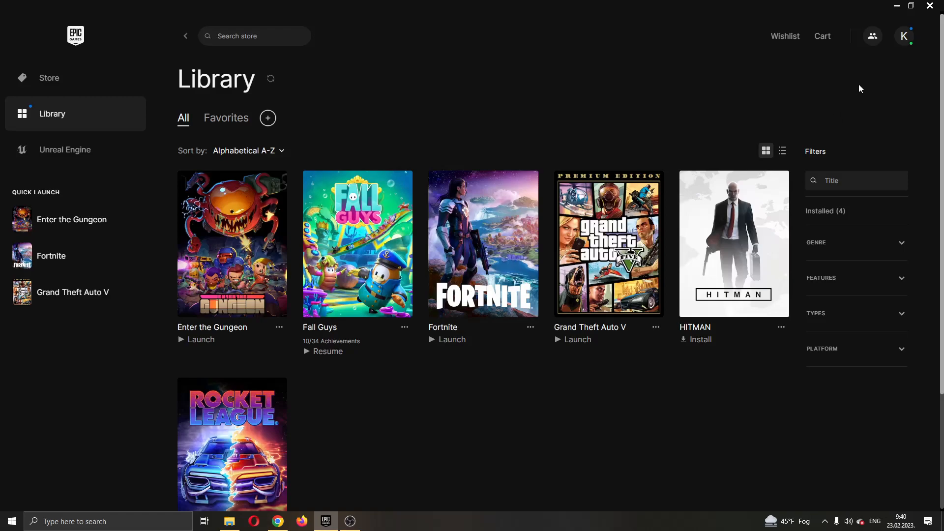
{"action": "mouse_move", "coordinate": [903, 36]}
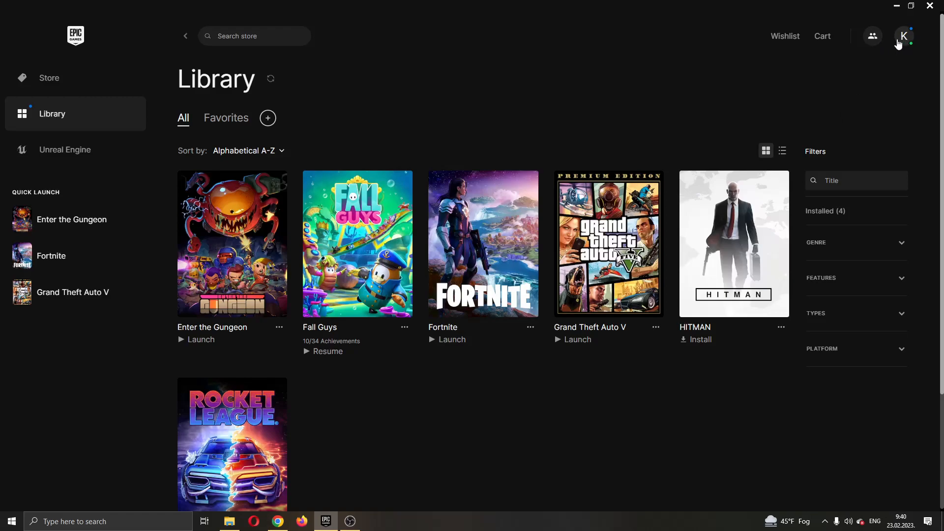
{"action": "mouse_move", "coordinate": [906, 39]}
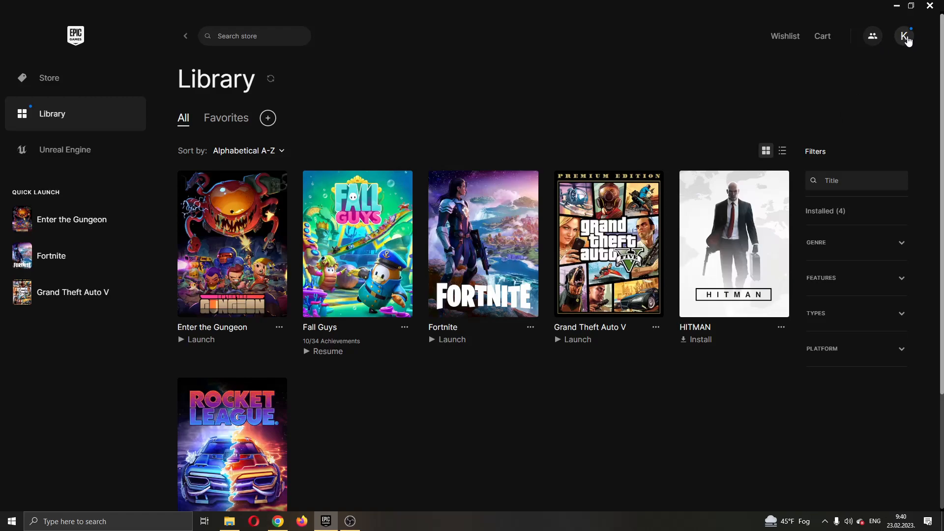
Show the account menu listing achievements, settings, account and sign out
{"action": "left_click", "coordinate": [903, 36]}
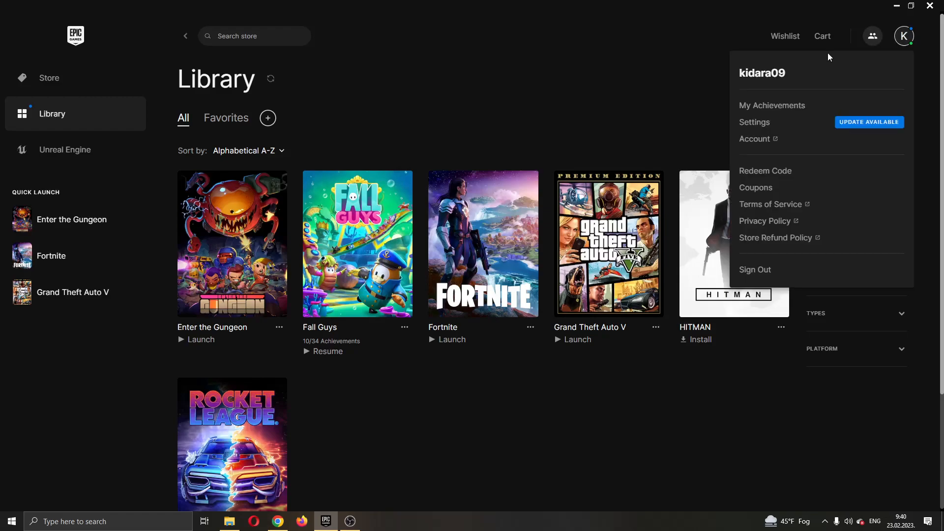
{"action": "mouse_move", "coordinate": [809, 83]}
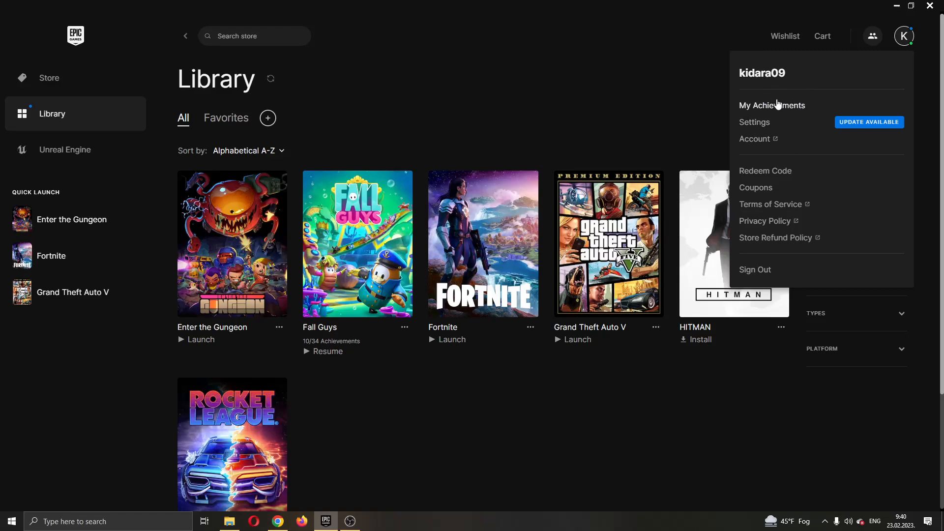
{"action": "mouse_move", "coordinate": [745, 119]}
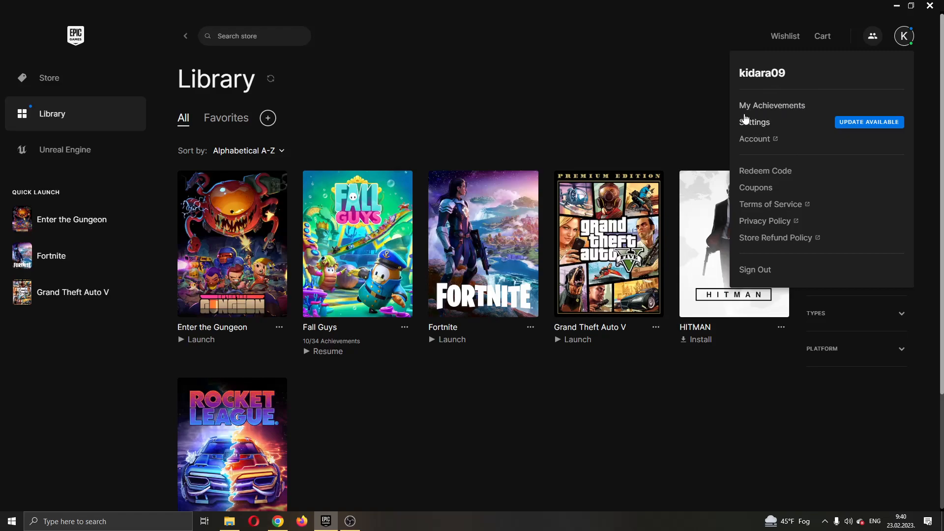
{"action": "mouse_move", "coordinate": [754, 153]}
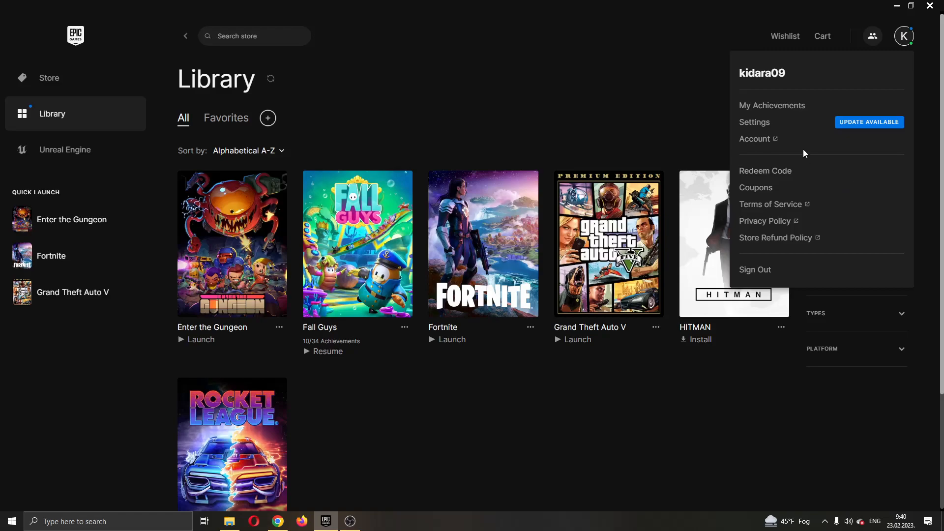
{"action": "mouse_move", "coordinate": [754, 138]}
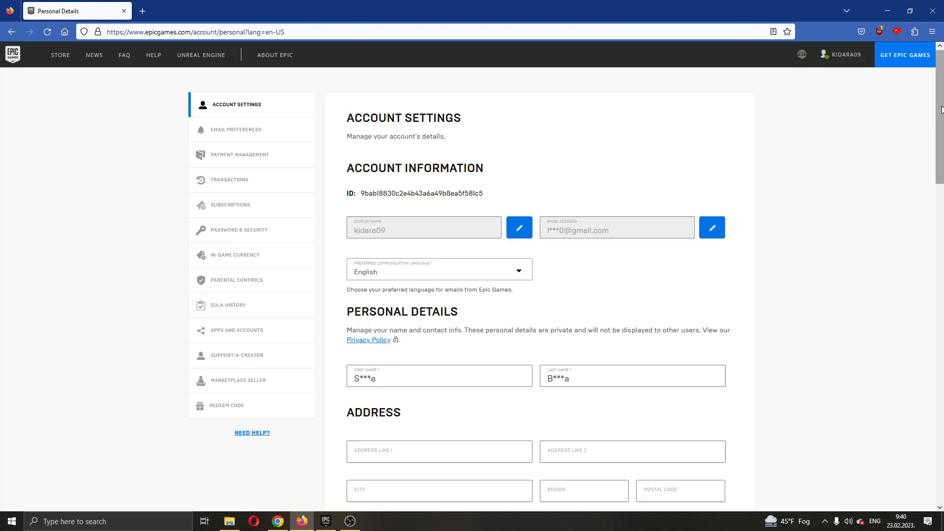
{"action": "mouse_move", "coordinate": [671, 163]}
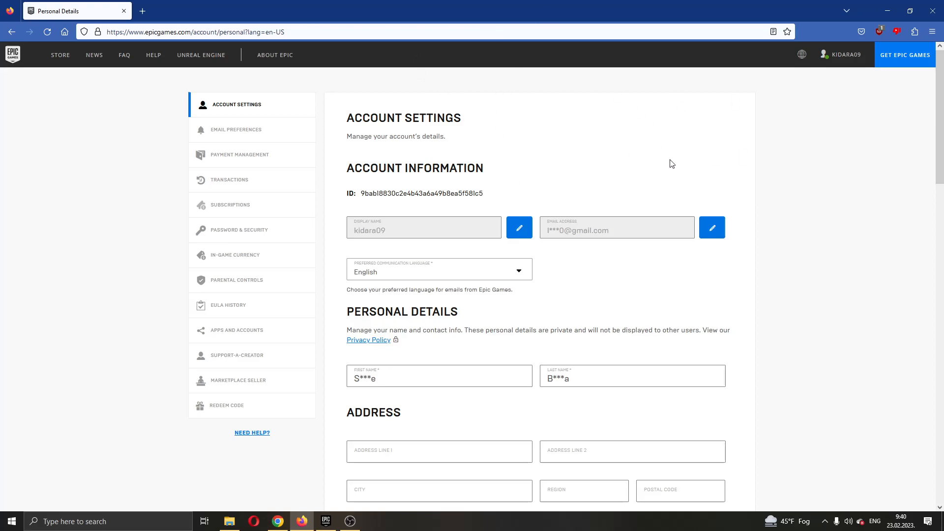
{"action": "mouse_move", "coordinate": [589, 136]}
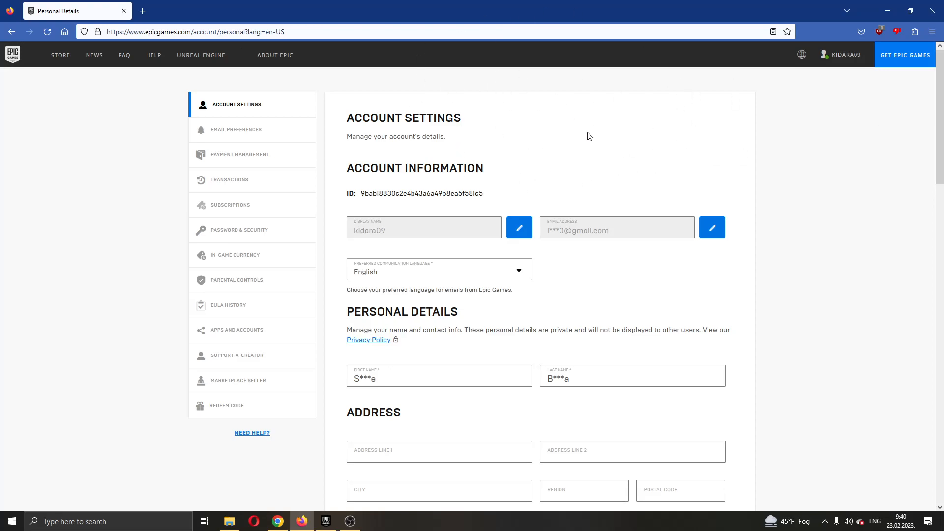
{"action": "mouse_move", "coordinate": [467, 159]}
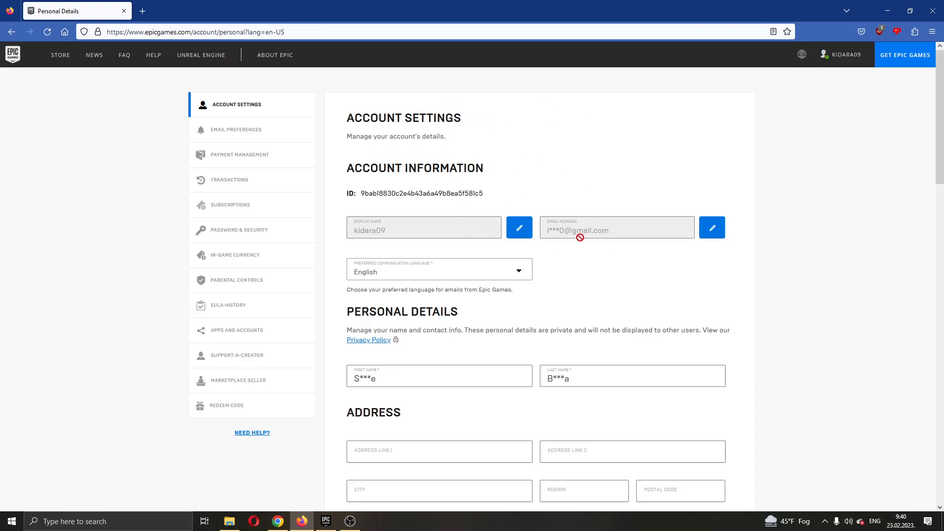
{"action": "mouse_move", "coordinate": [540, 150]}
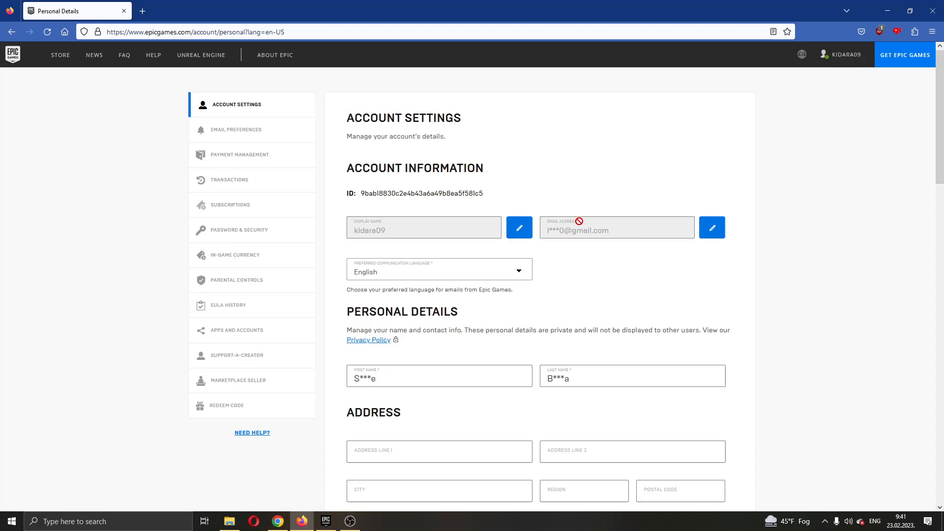
{"action": "mouse_move", "coordinate": [681, 211]}
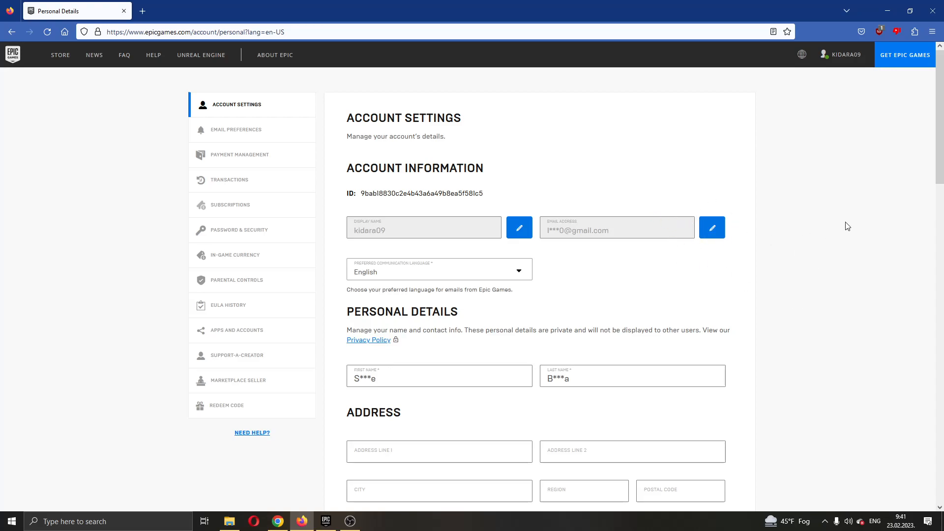
{"action": "mouse_move", "coordinate": [528, 118]}
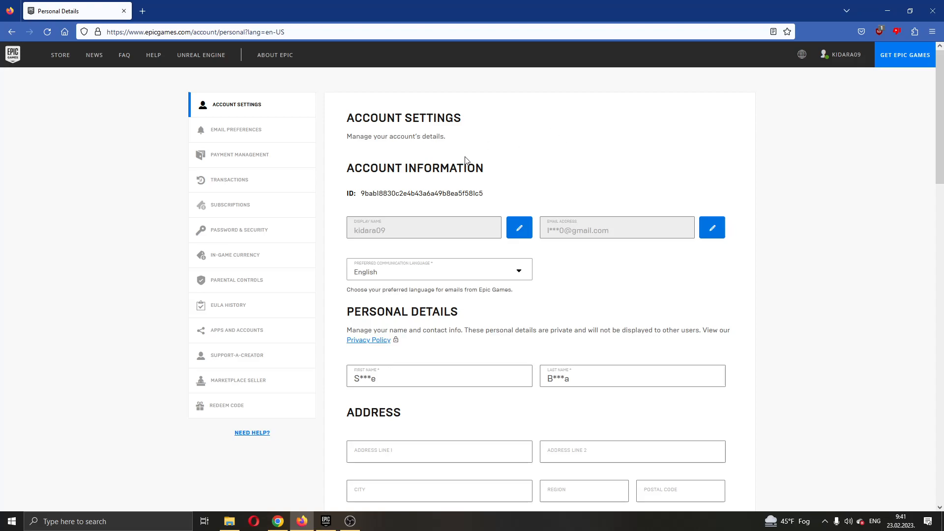
{"action": "mouse_move", "coordinate": [596, 175]}
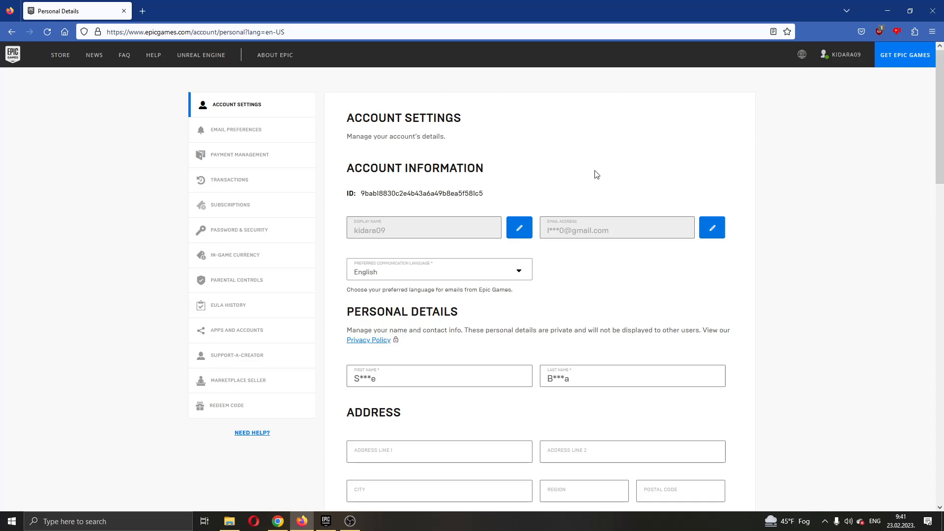
{"action": "mouse_move", "coordinate": [563, 126]}
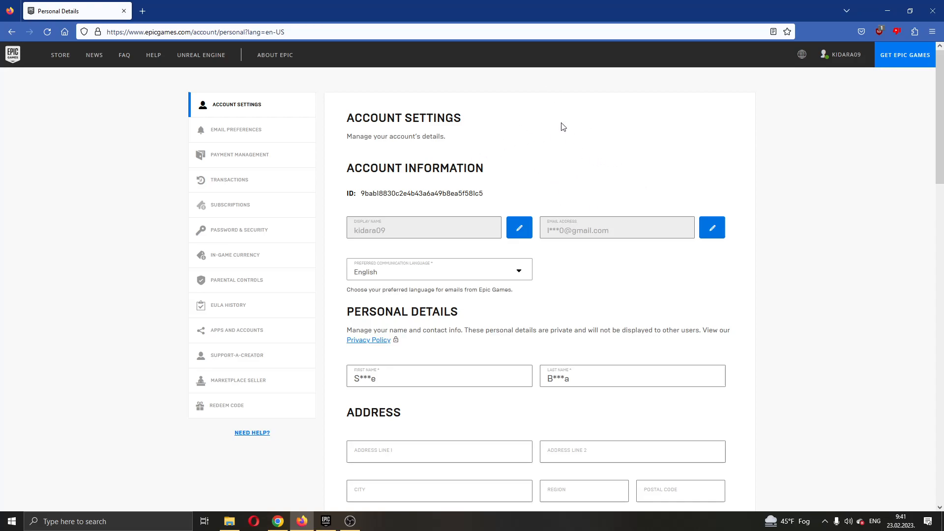